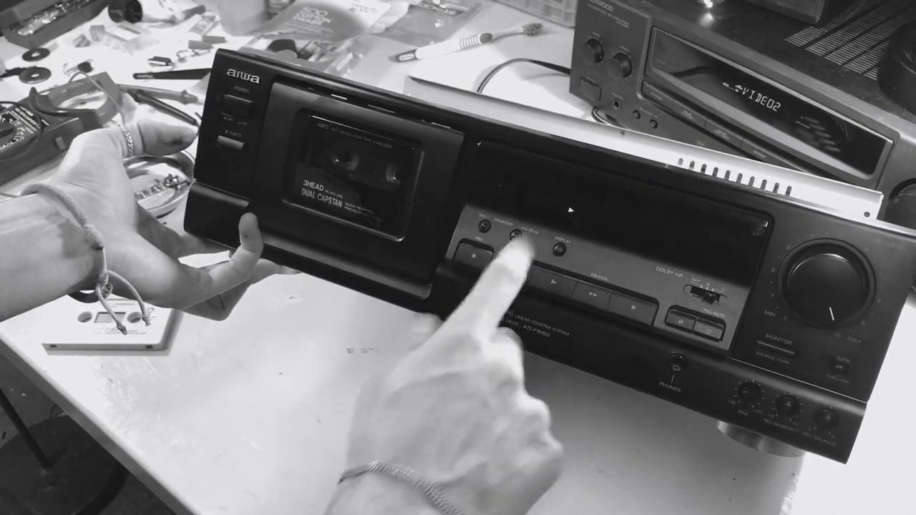
Light the Aiwa deck's front display and reset the tape counter to 0.00
{"action": "left_click", "coordinate": [515, 243]}
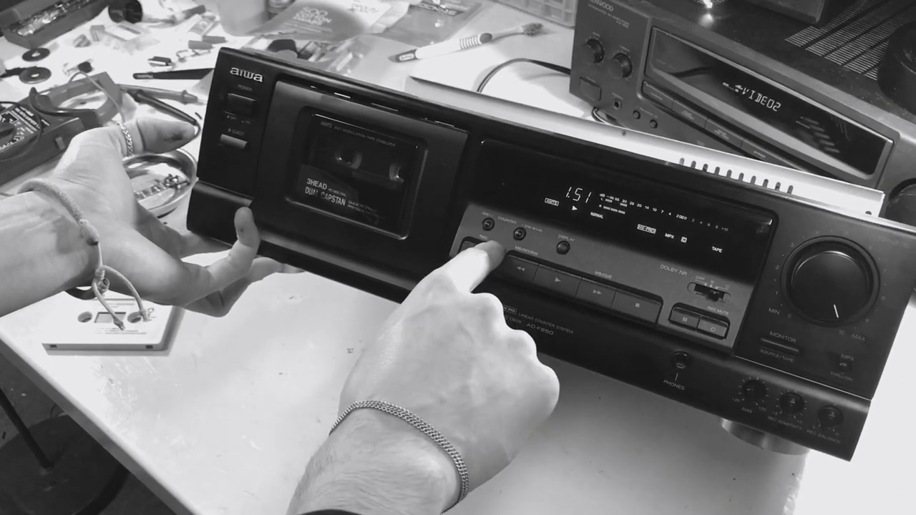
{"action": "left_click", "coordinate": [484, 233]}
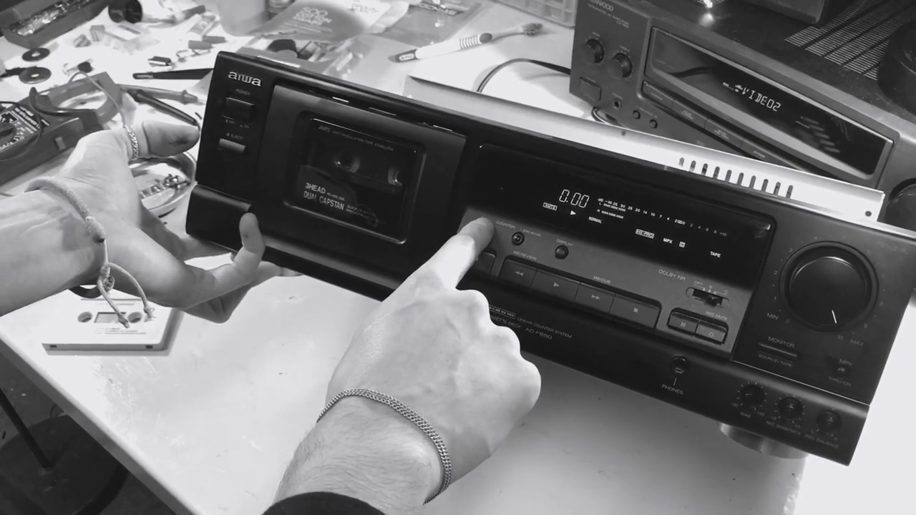